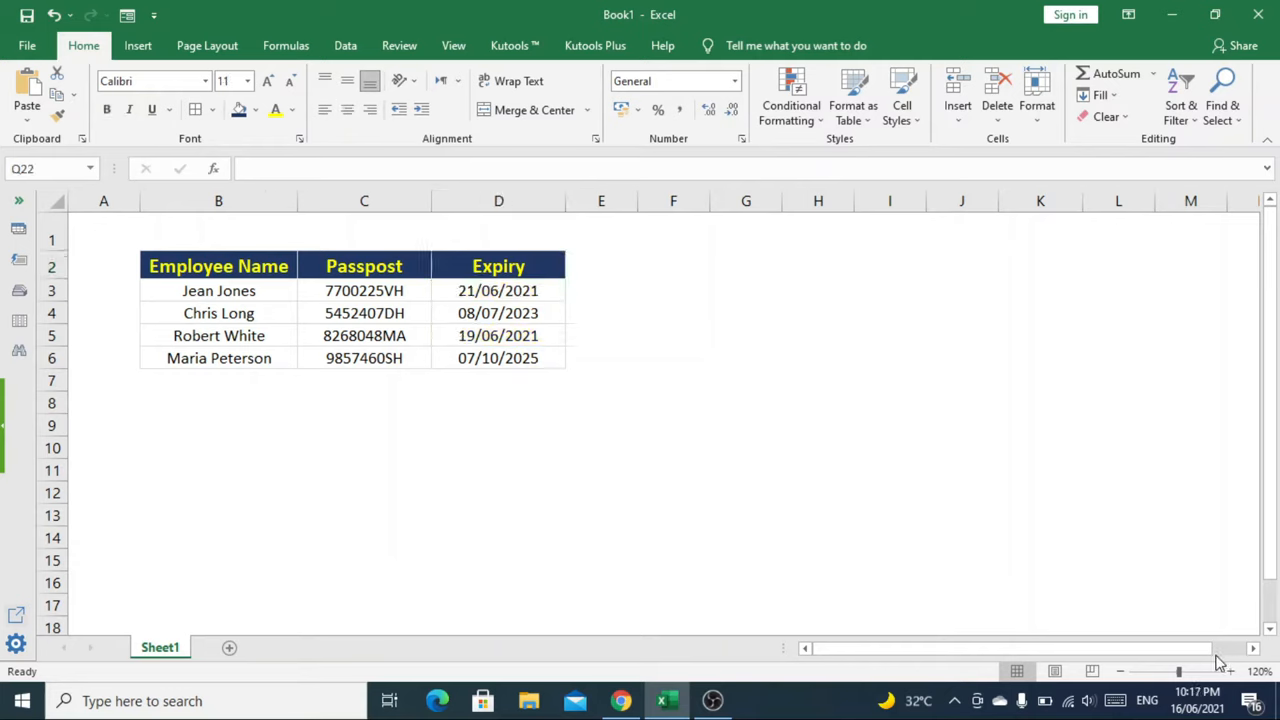
mouse_move(1196, 588)
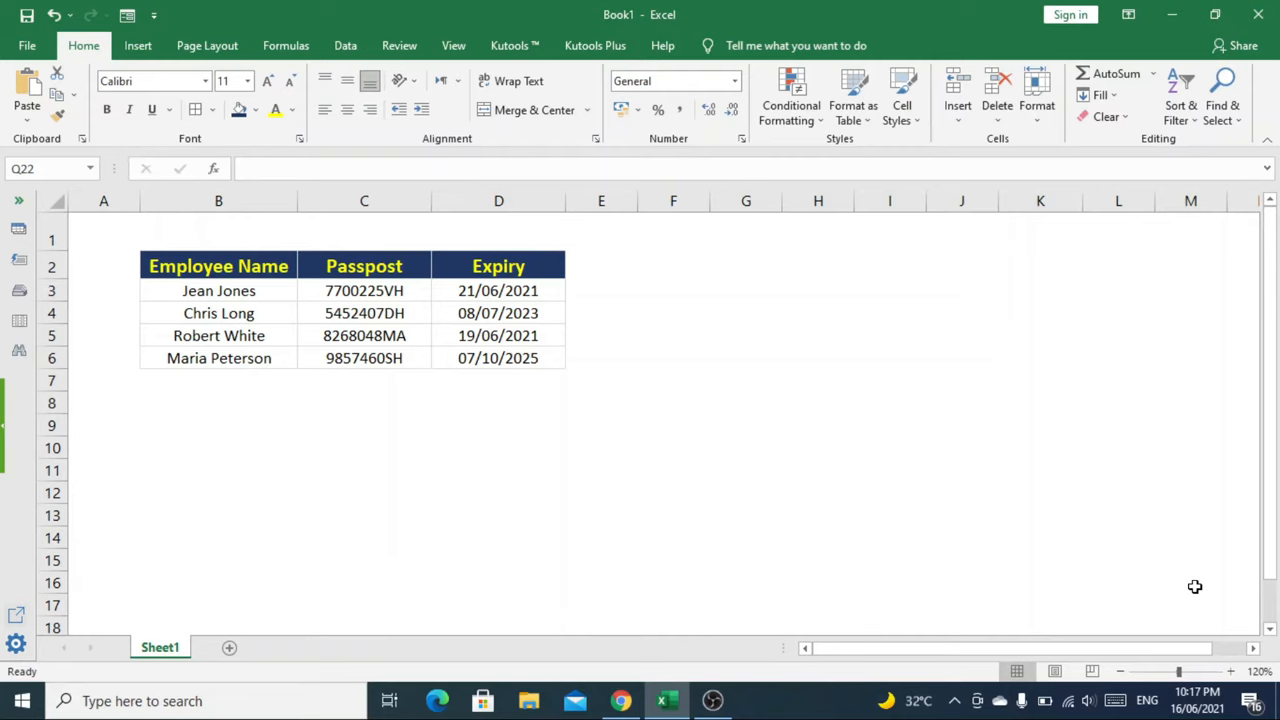
mouse_move(552, 290)
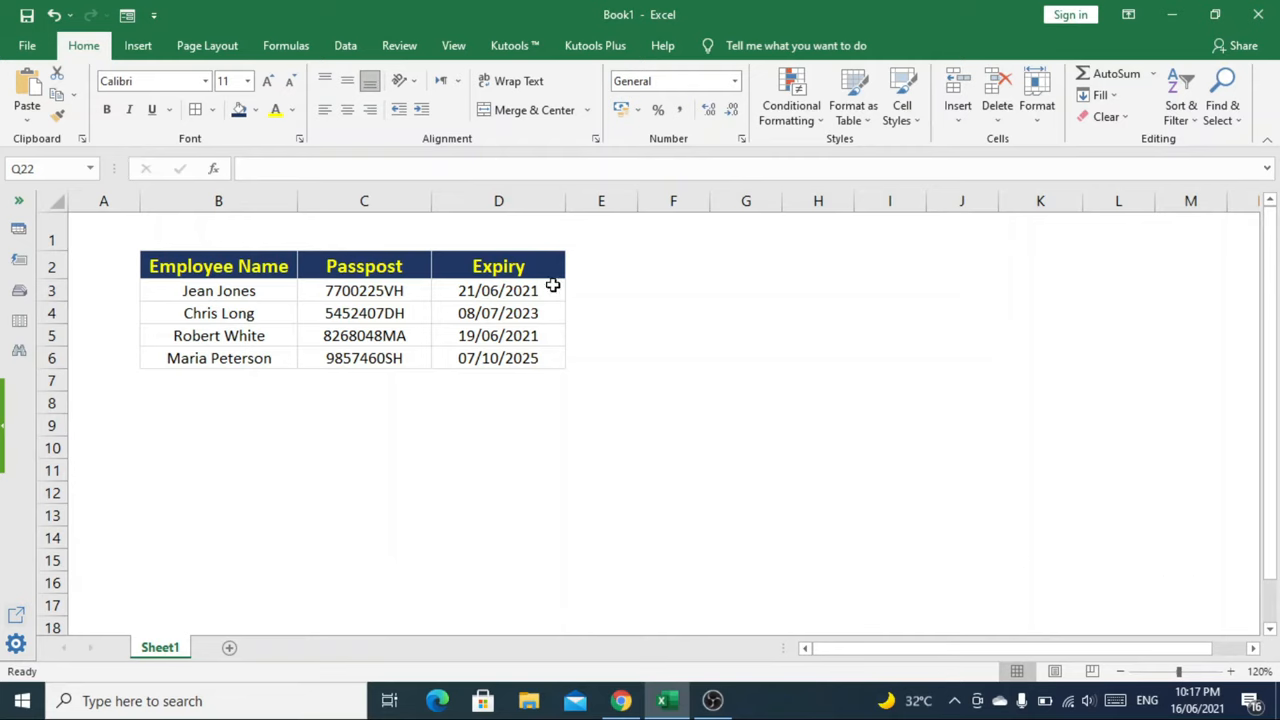
Select the four expiry dates D3:D6 and start a new conditional formatting rule.
left_click_drag(498, 290, 498, 358)
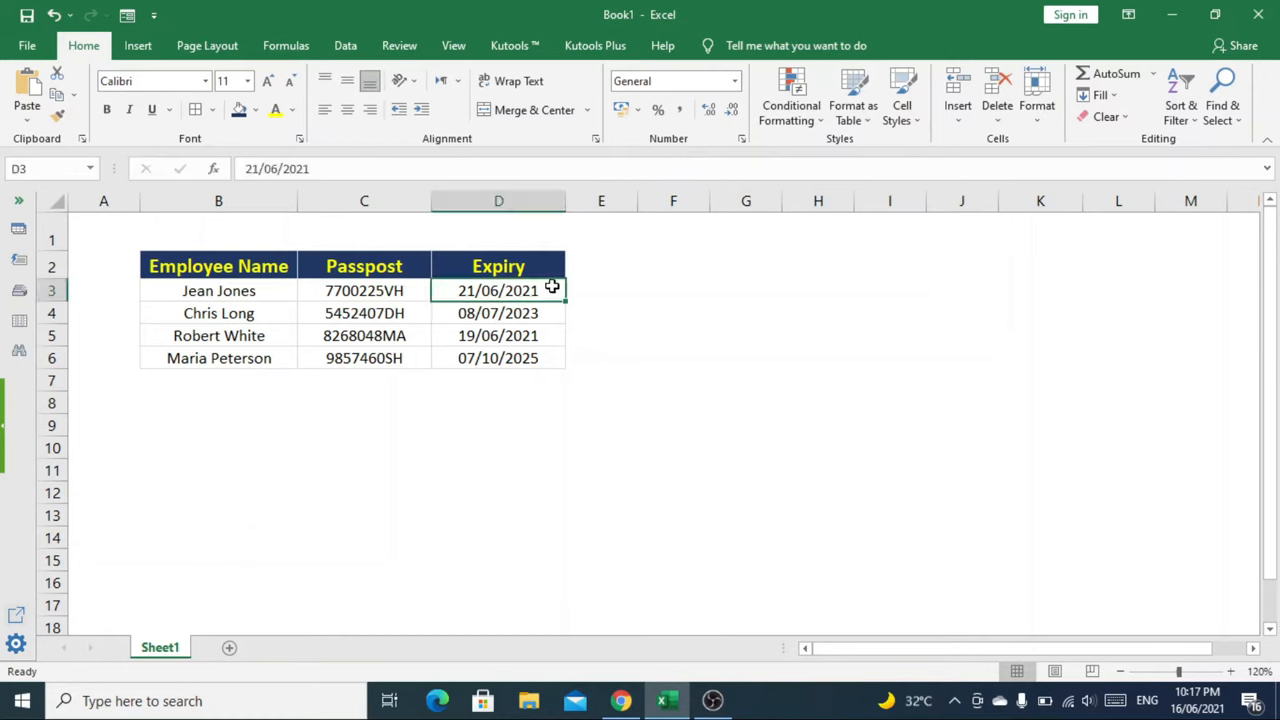
left_click_drag(498, 290, 498, 358)
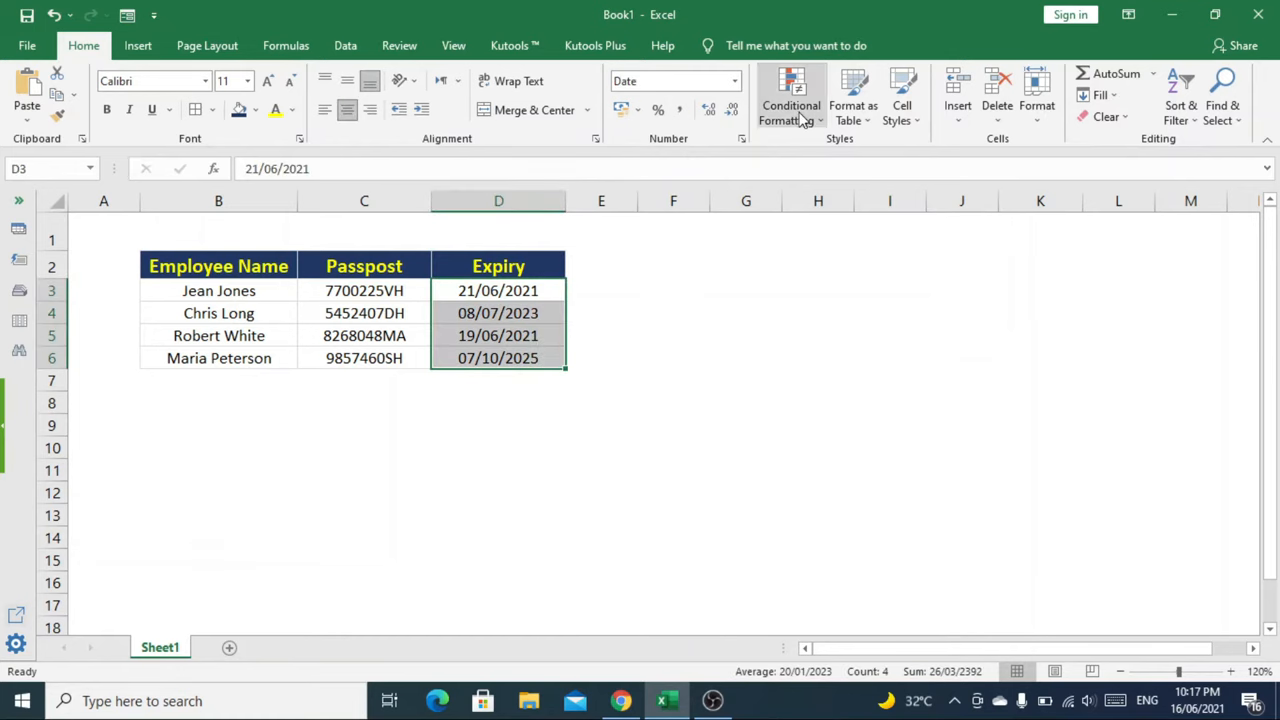
left_click(790, 100)
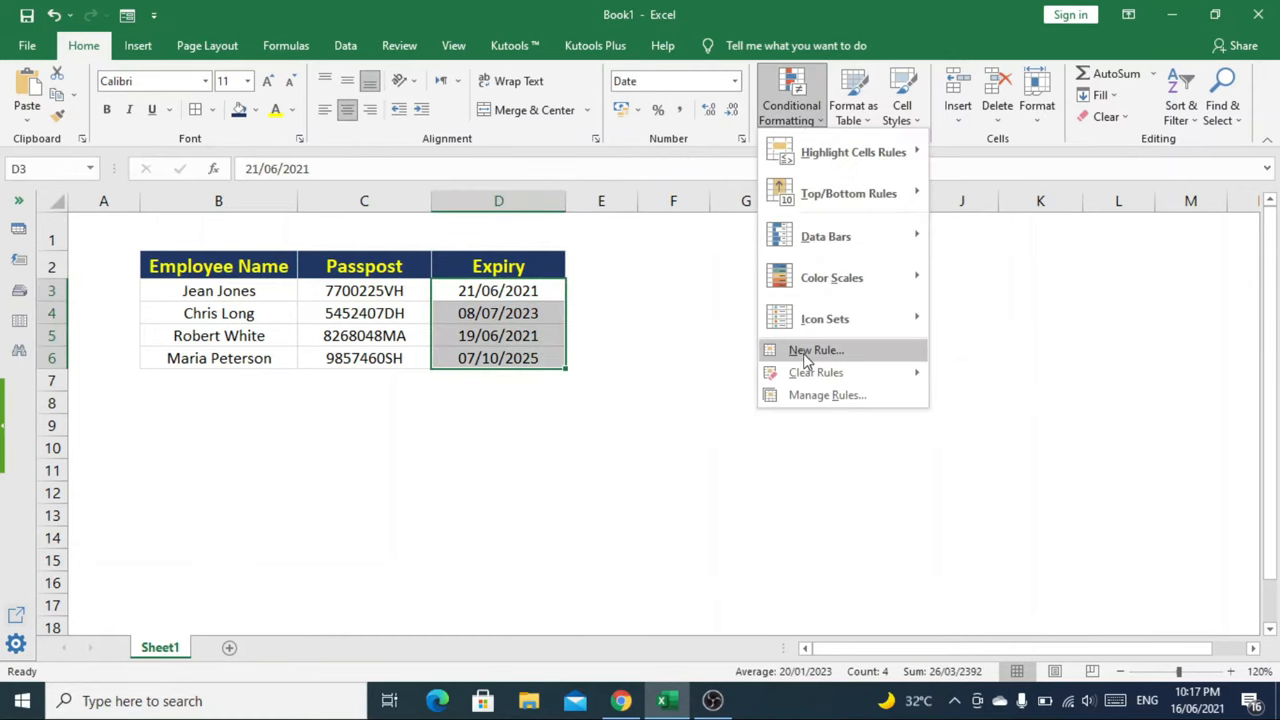
left_click(816, 348)
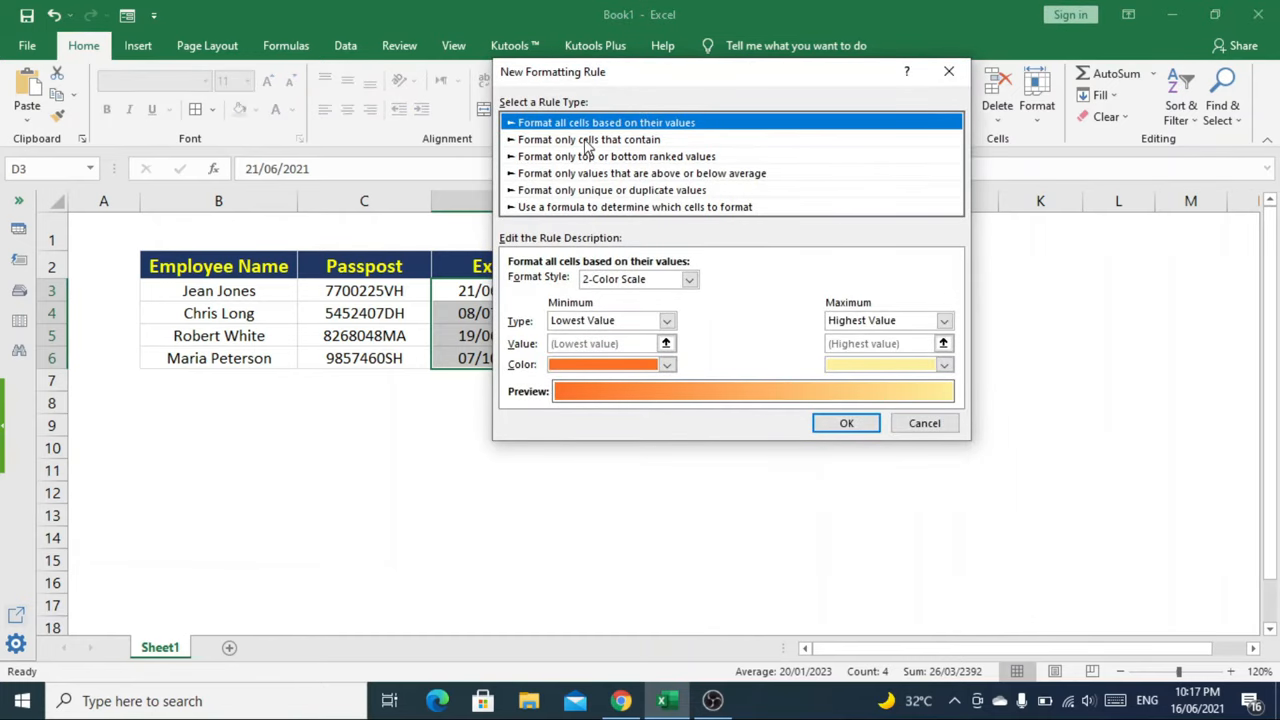
Set the rule to format only cells whose Cell Value is less than =today()+7.
left_click(588, 140)
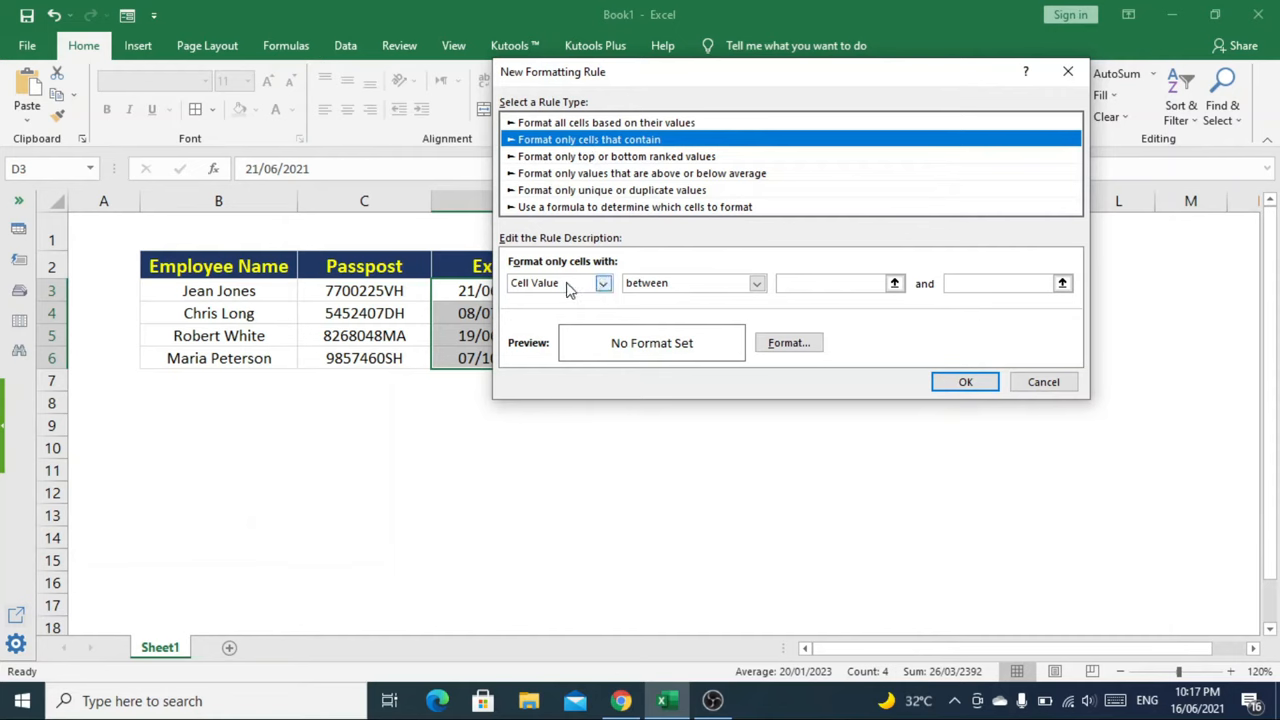
left_click(604, 284)
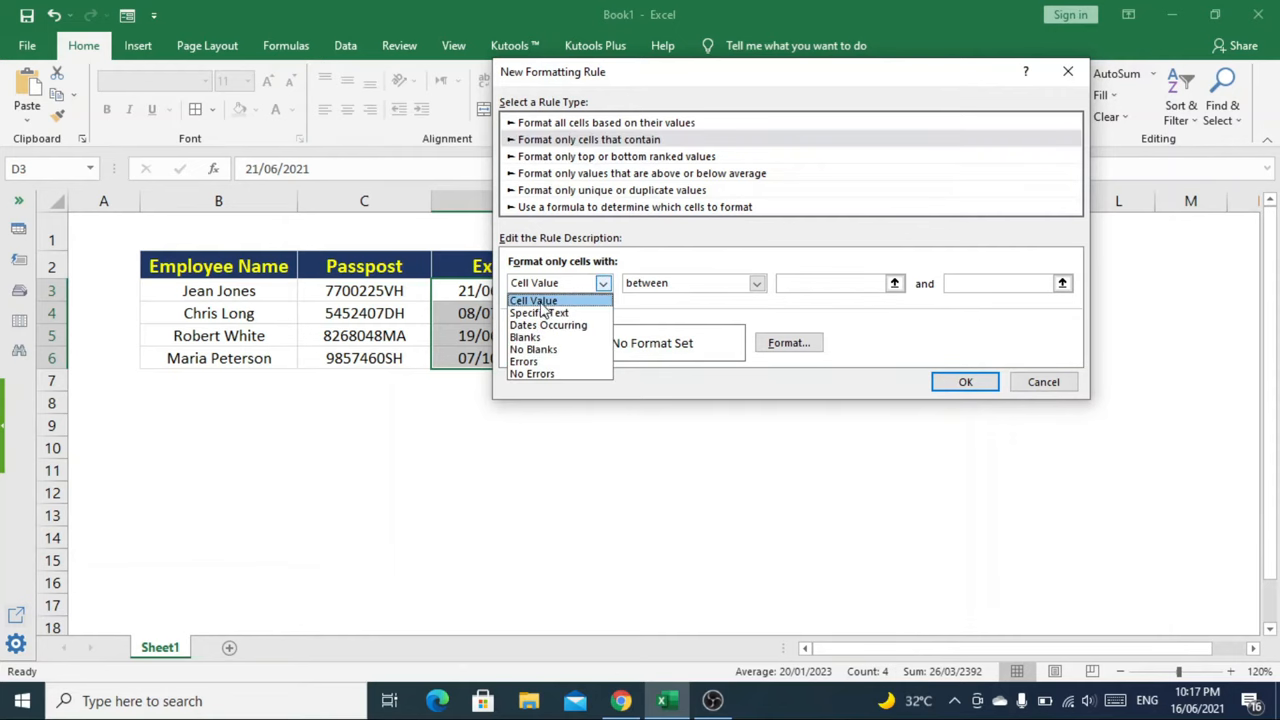
left_click(532, 300)
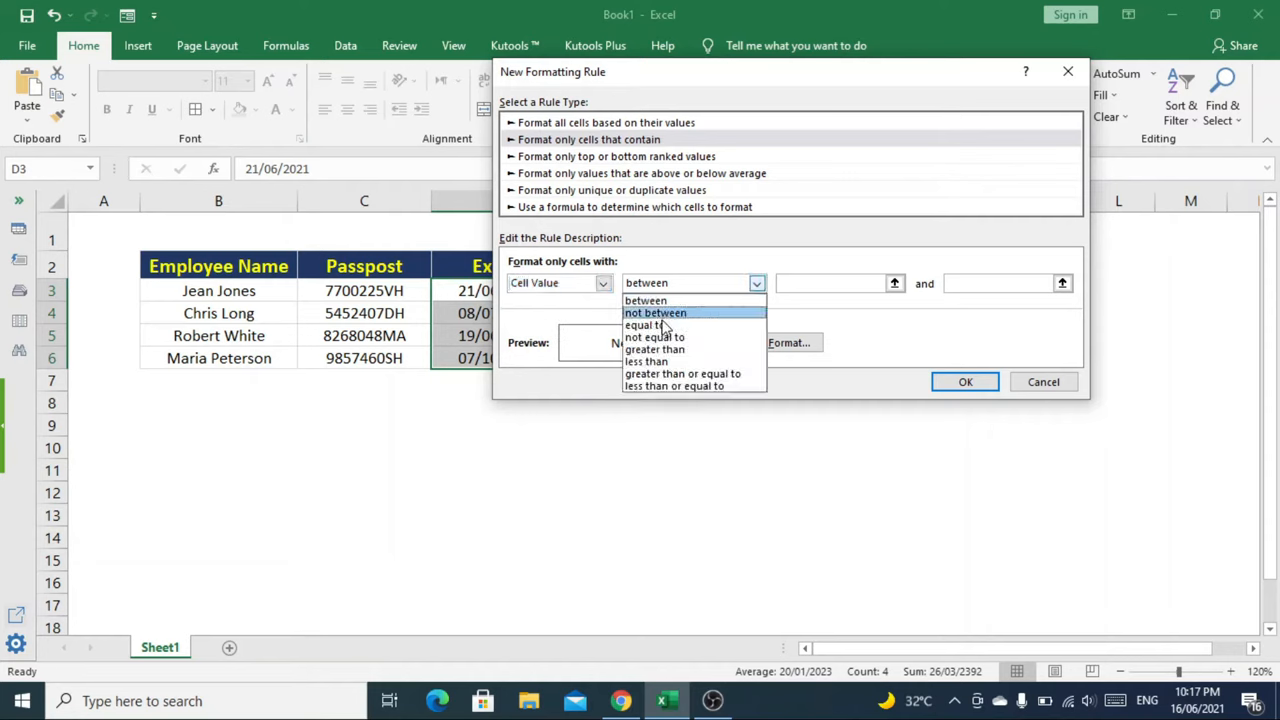
left_click(646, 360)
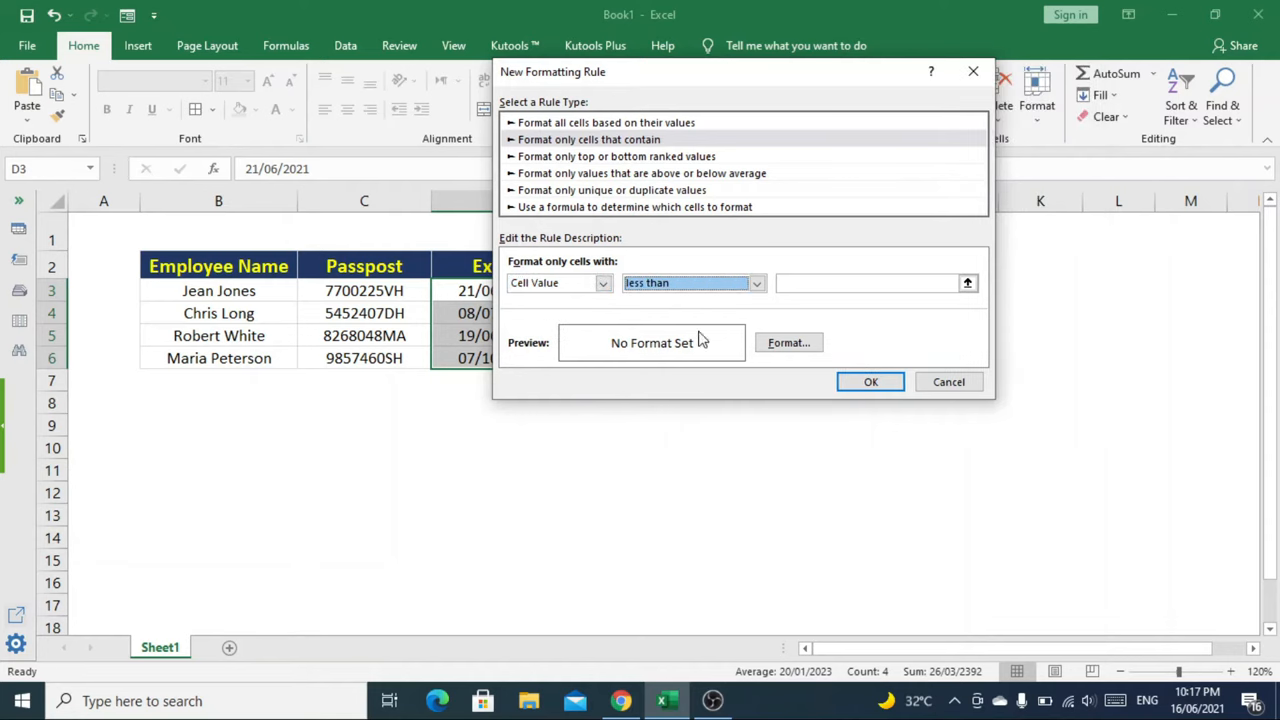
left_click(860, 284)
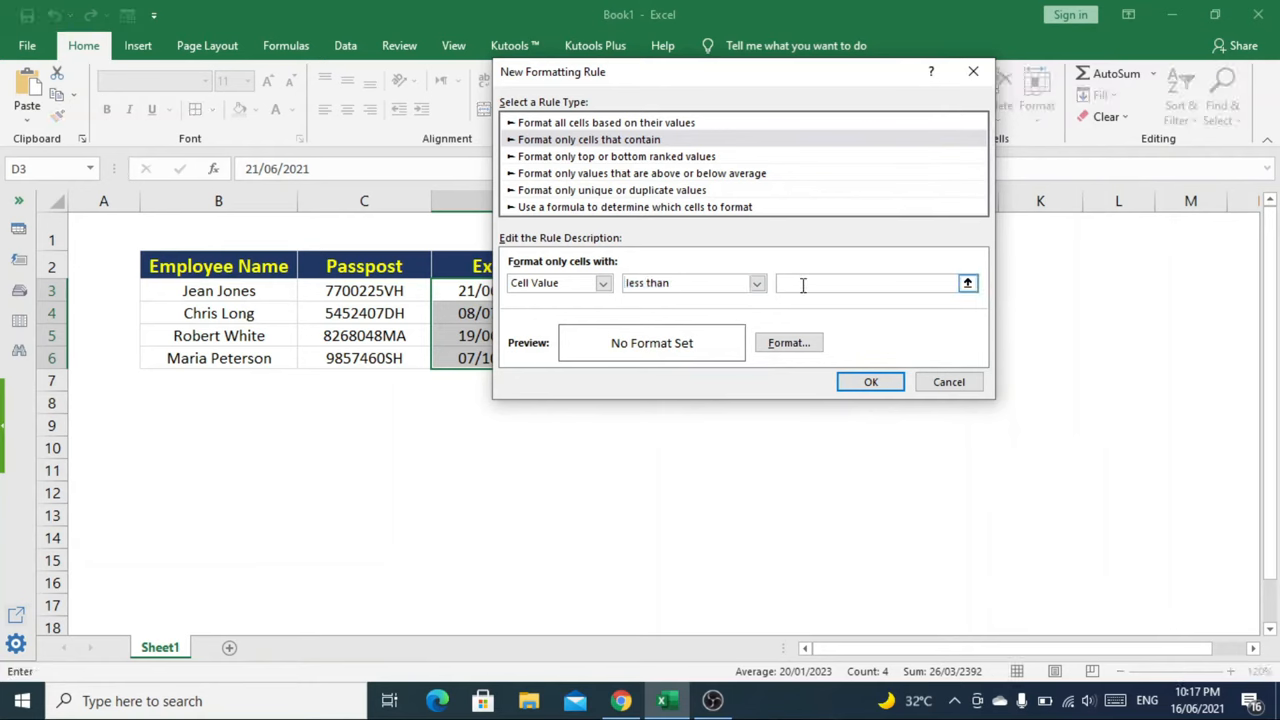
type("=today")
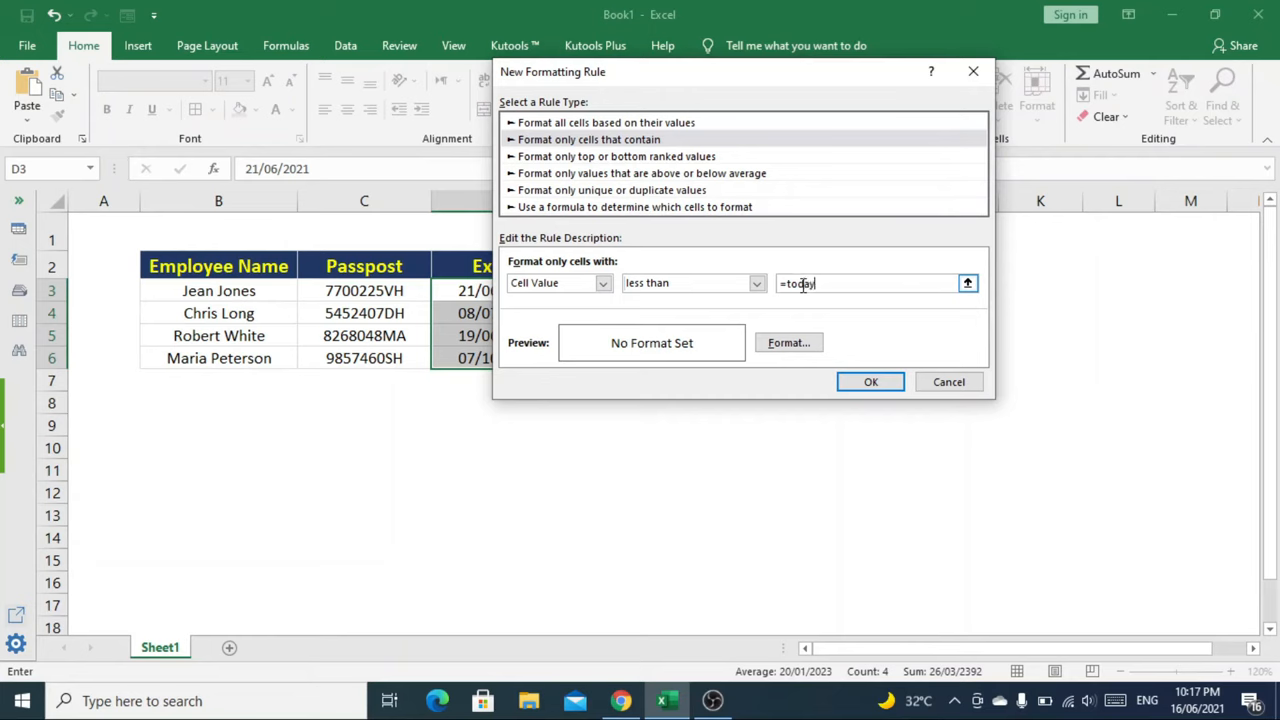
type("()+7")
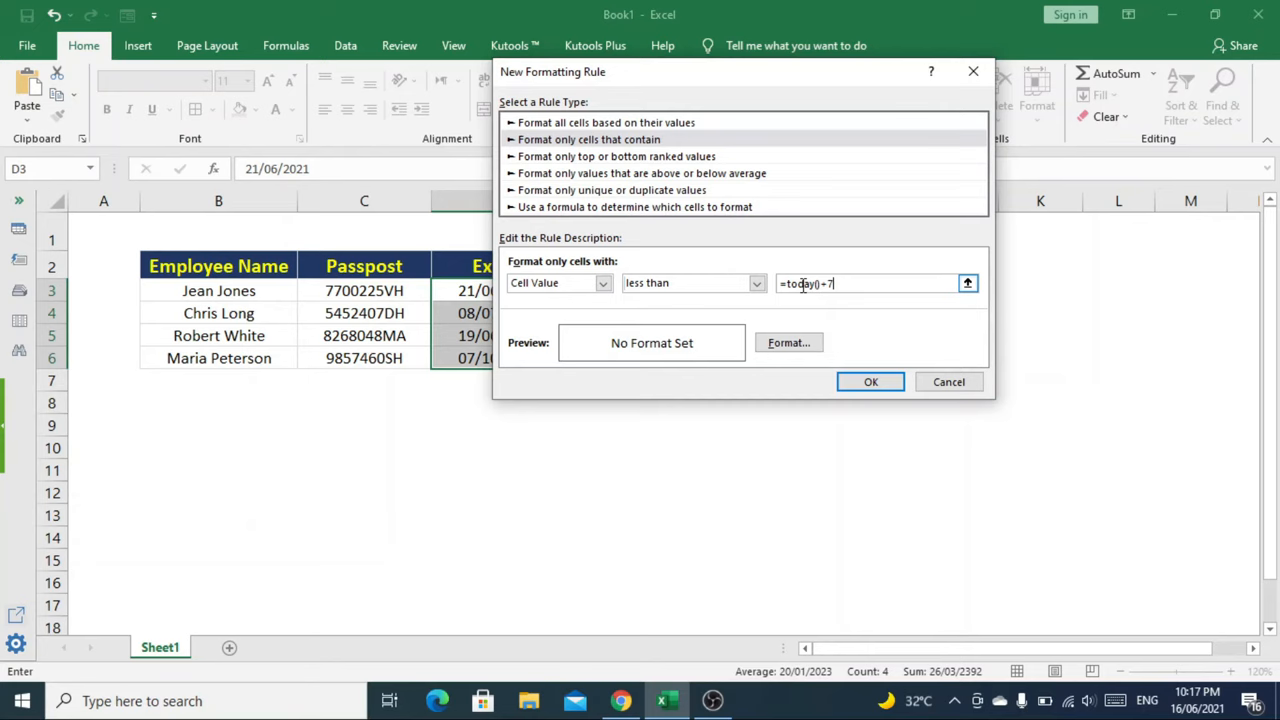
mouse_move(848, 300)
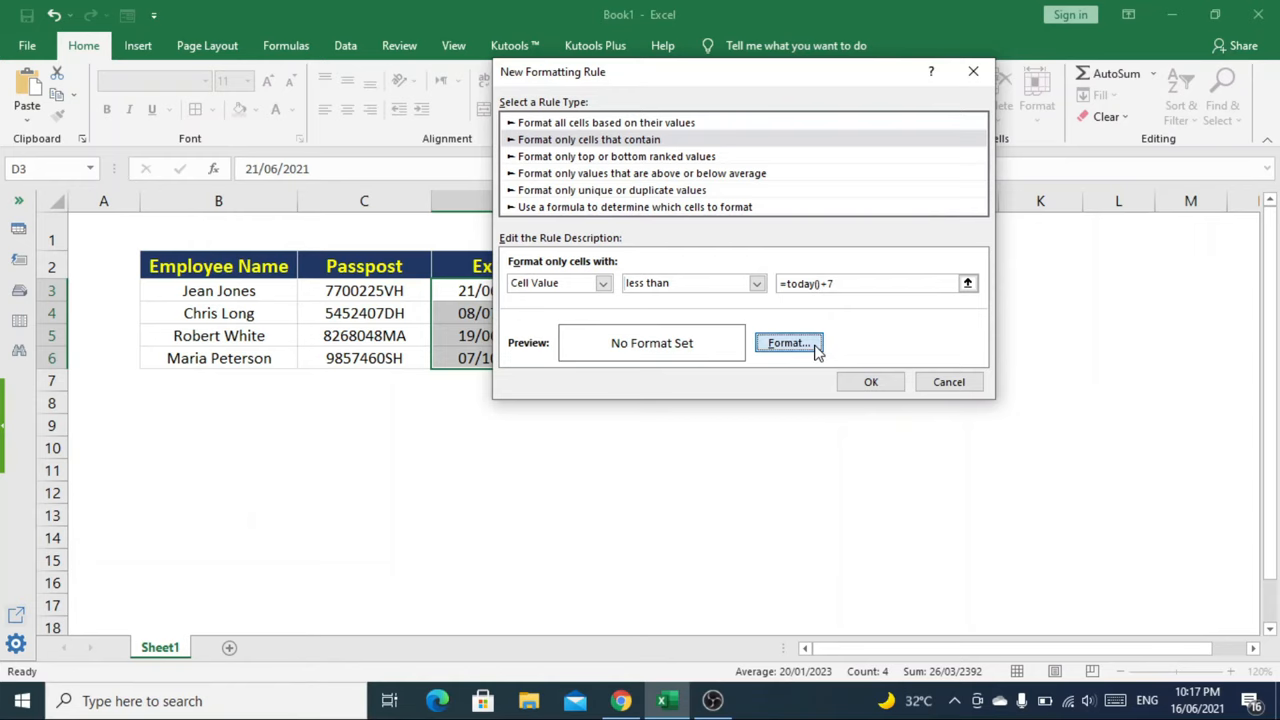
Choose yellow fill as the rule's format and apply it, highlighting 21/06/2021 and 19/06/2021.
left_click(788, 342)
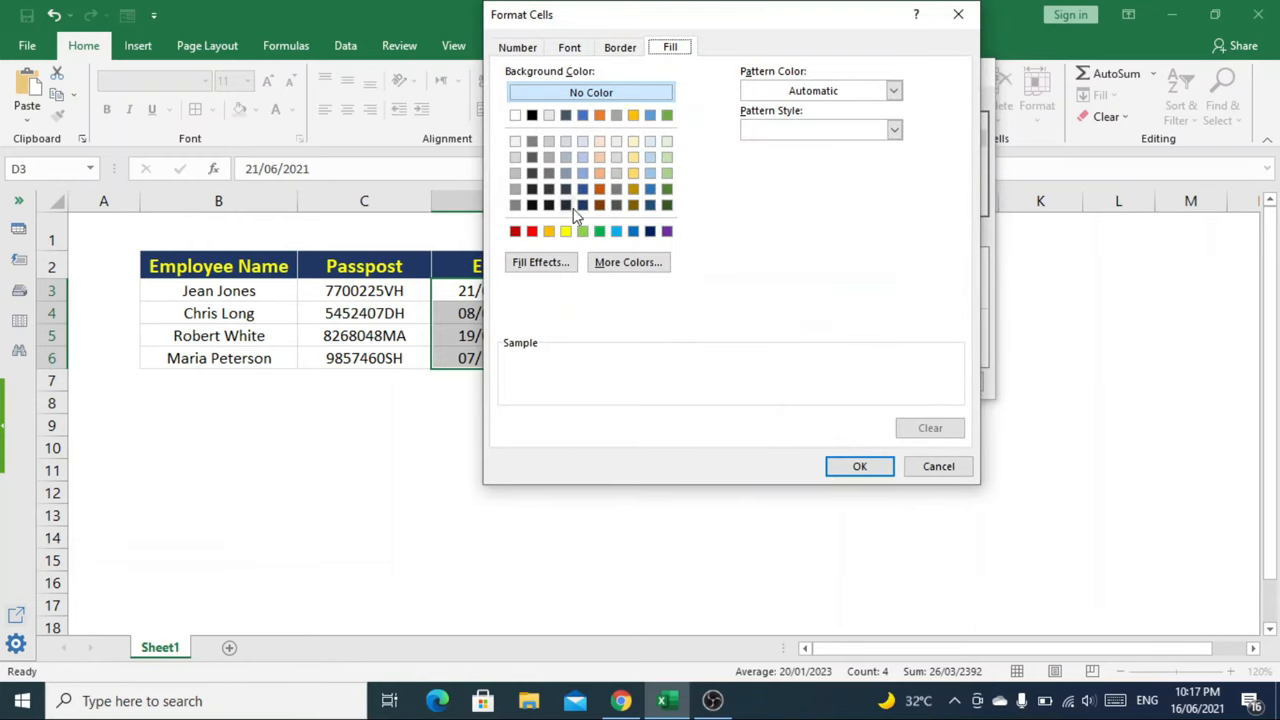
mouse_move(568, 232)
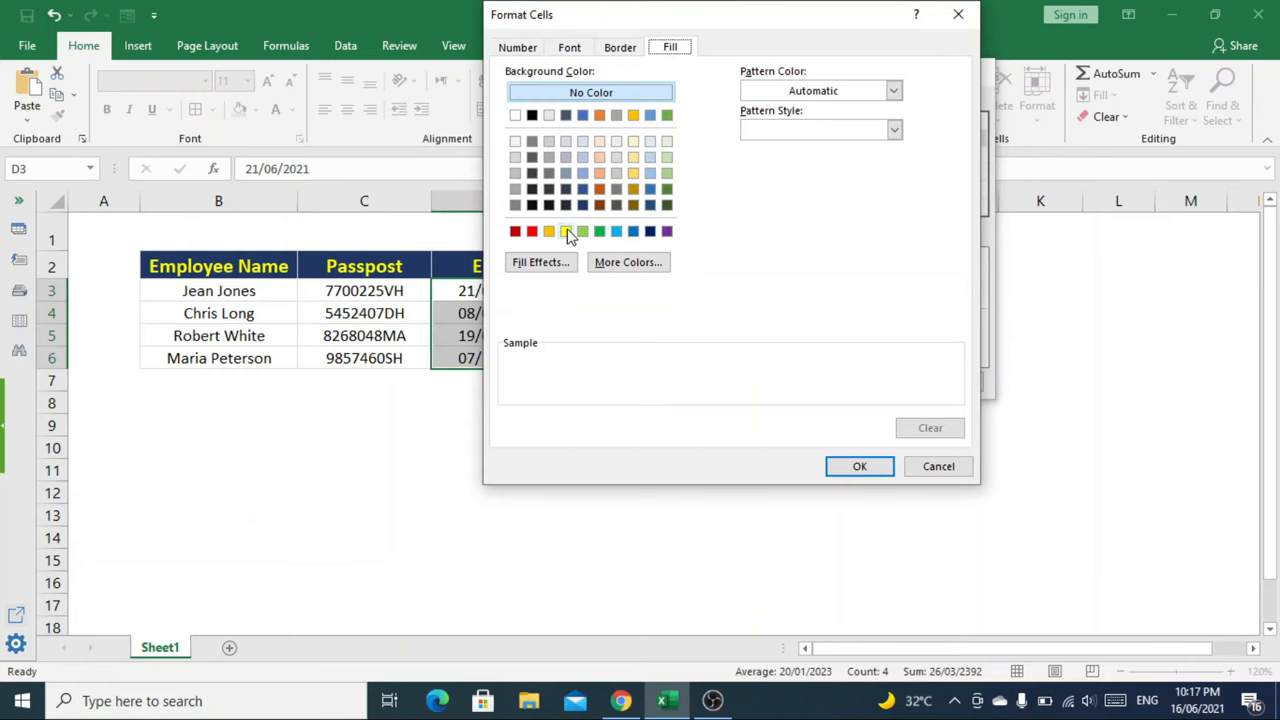
left_click(564, 232)
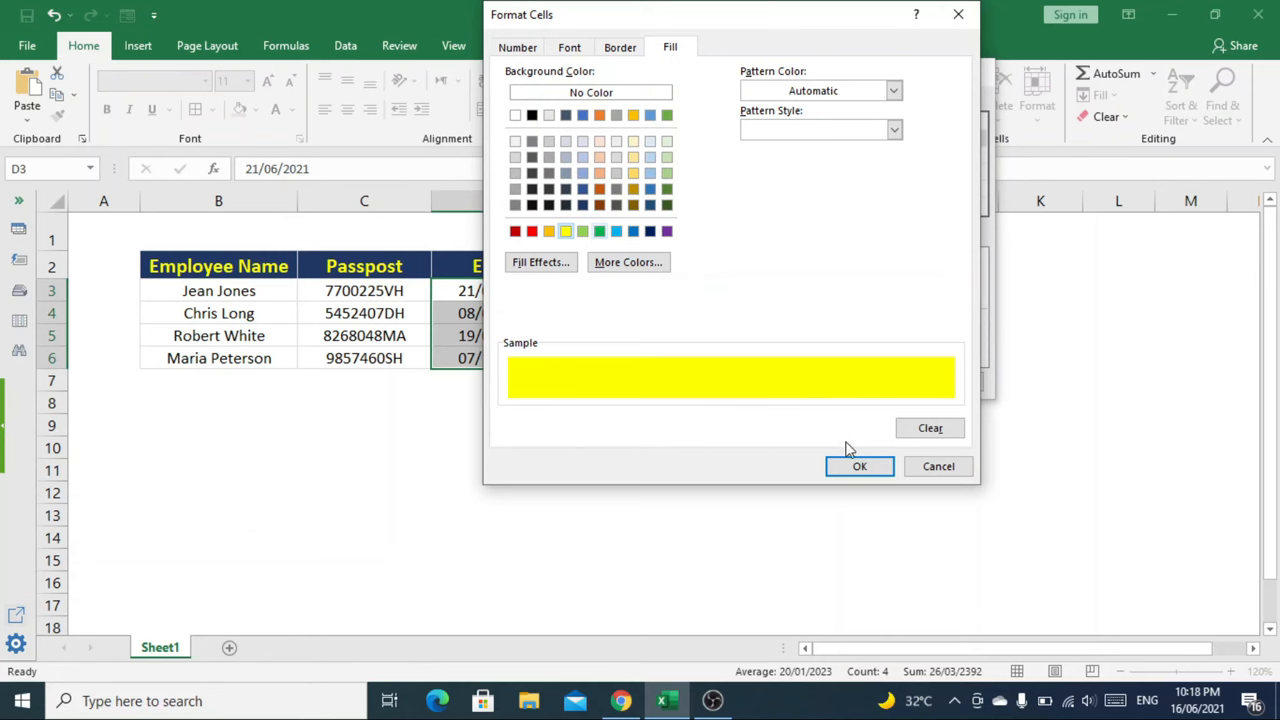
left_click(860, 466)
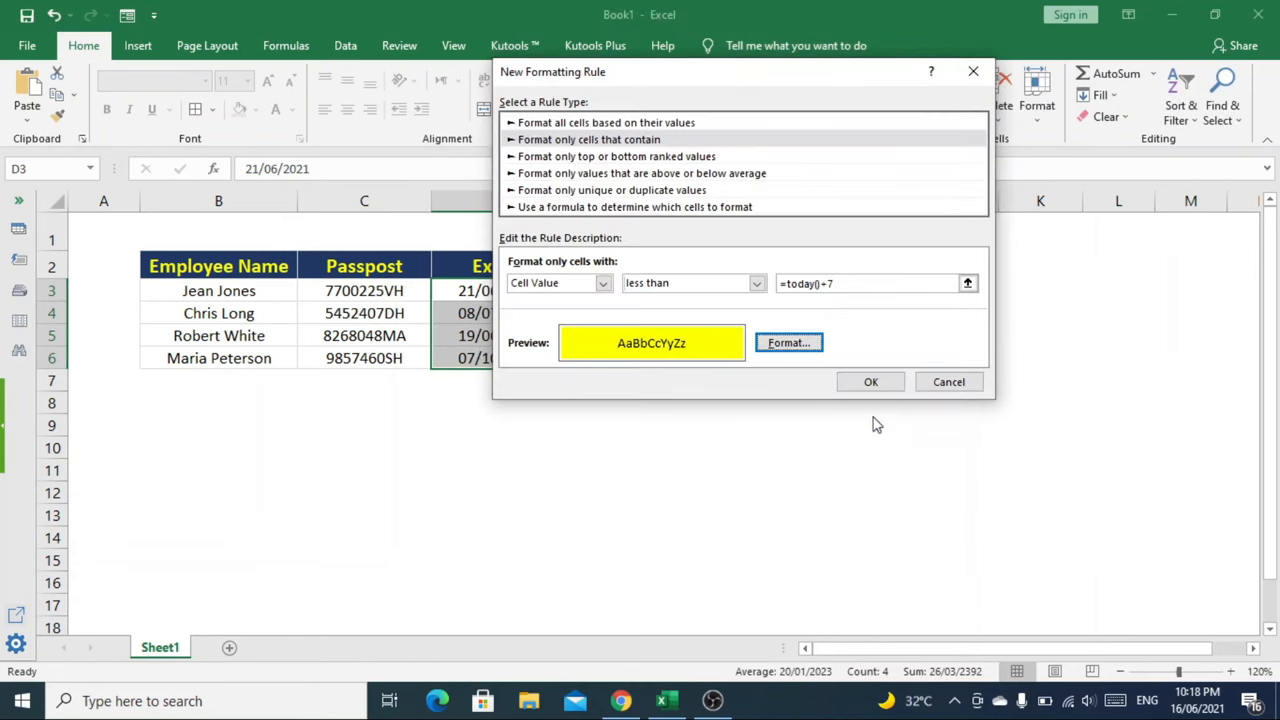
left_click(870, 380)
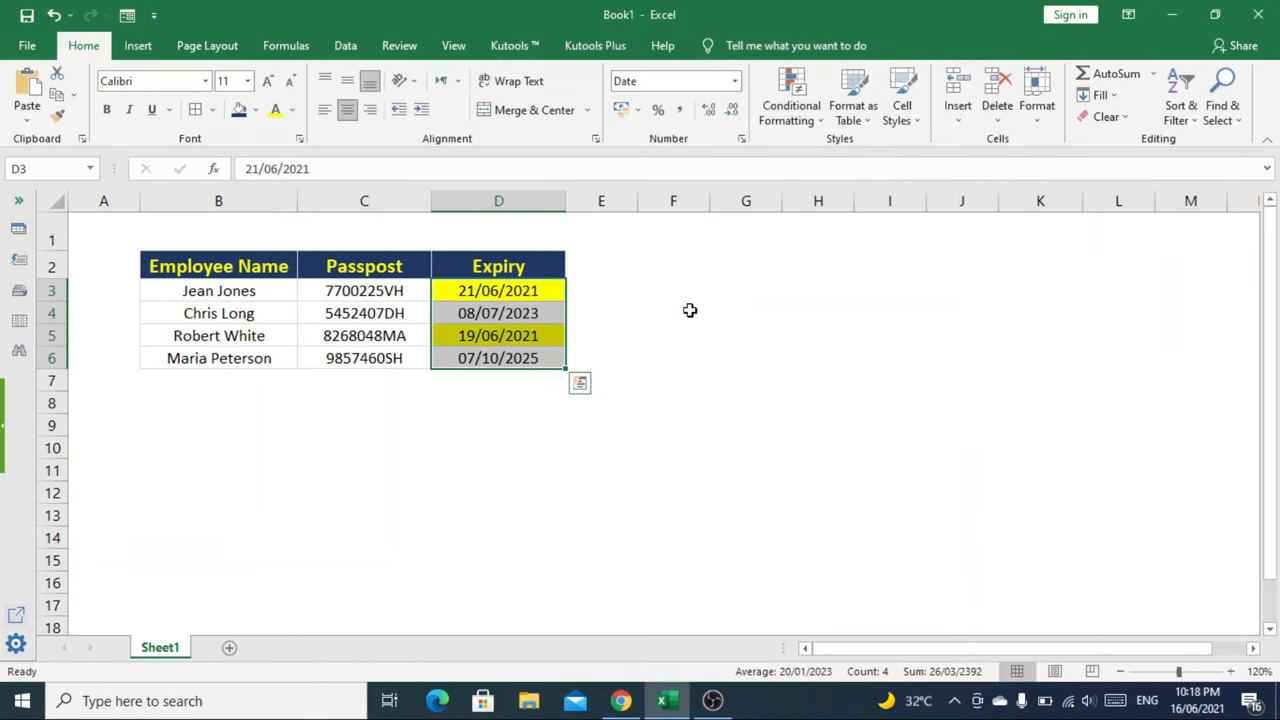
left_click(498, 264)
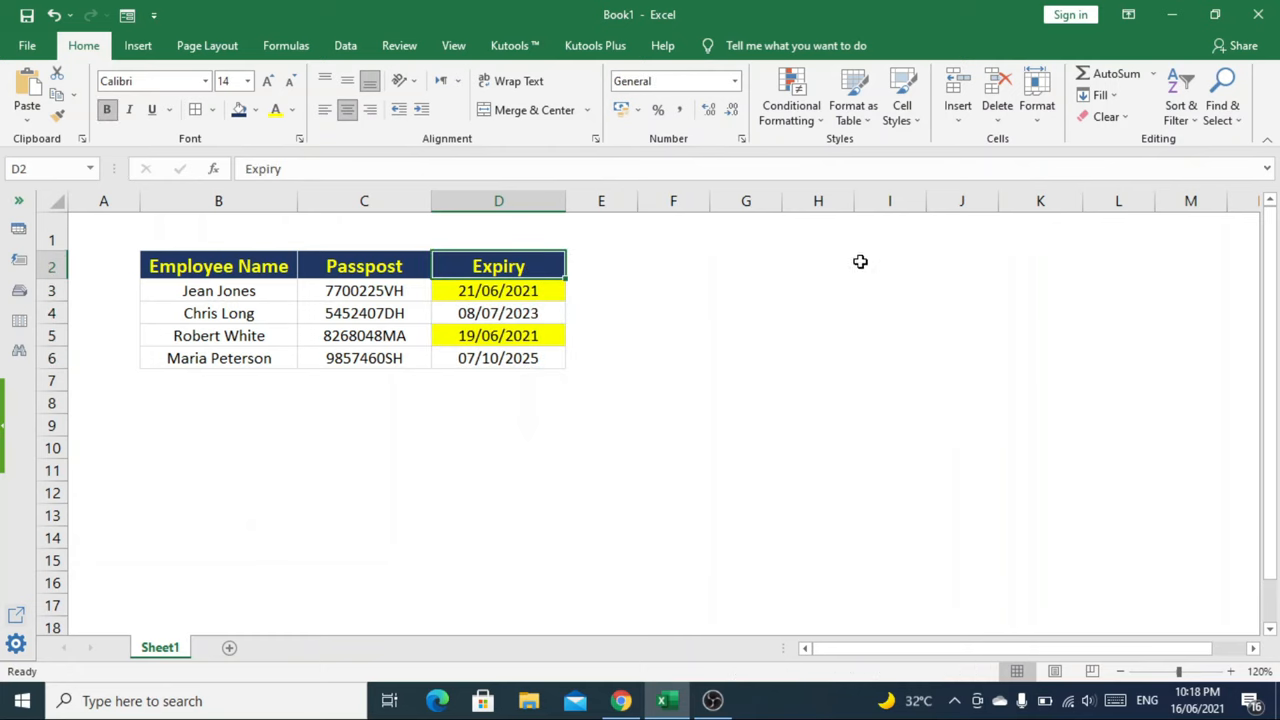